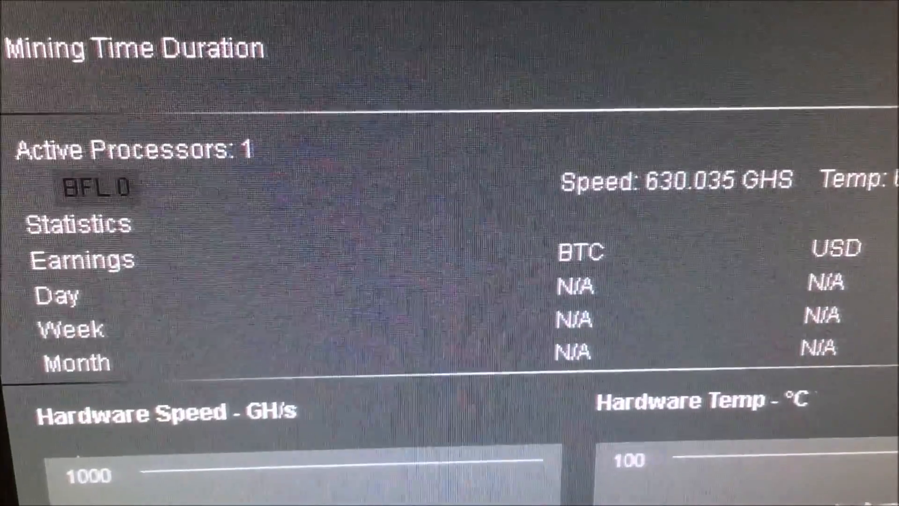
scroll("up", 3)
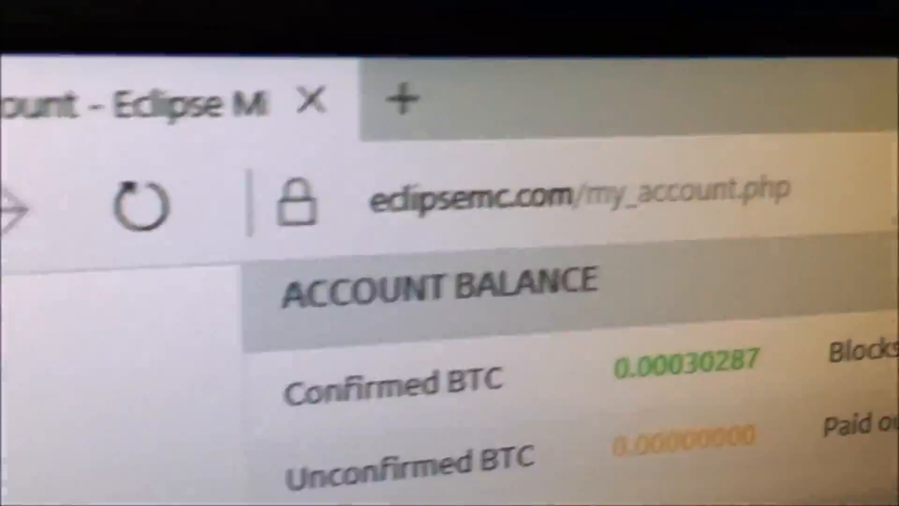
scroll("down", 3)
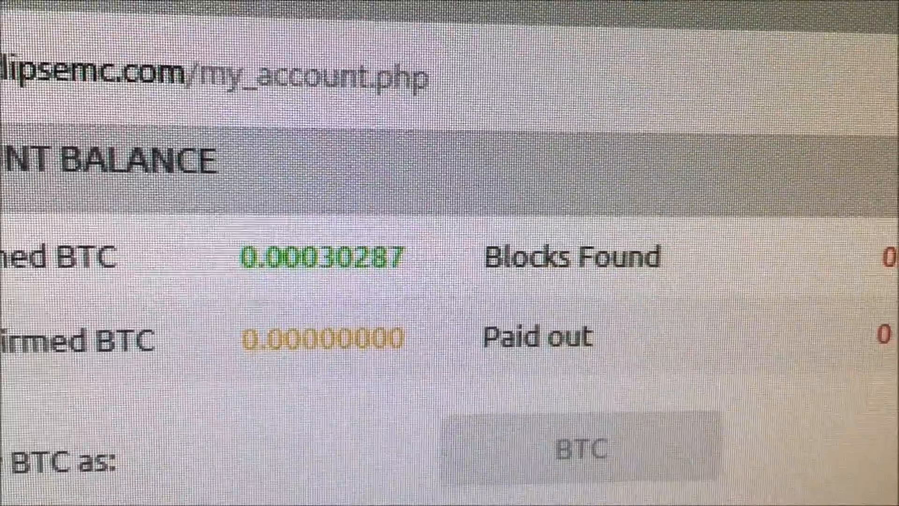